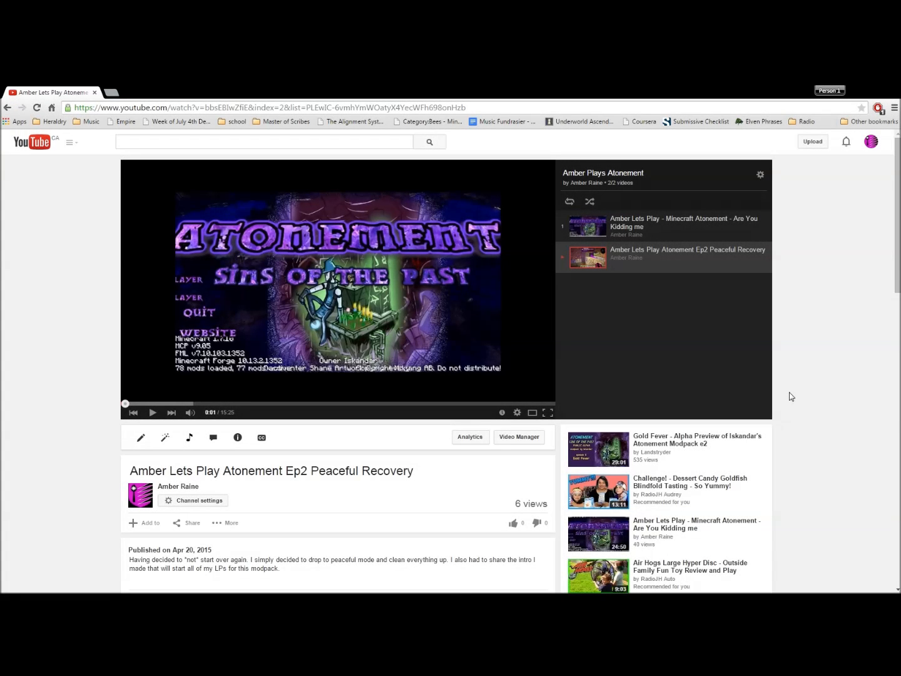
pyautogui.moveTo(786, 423)
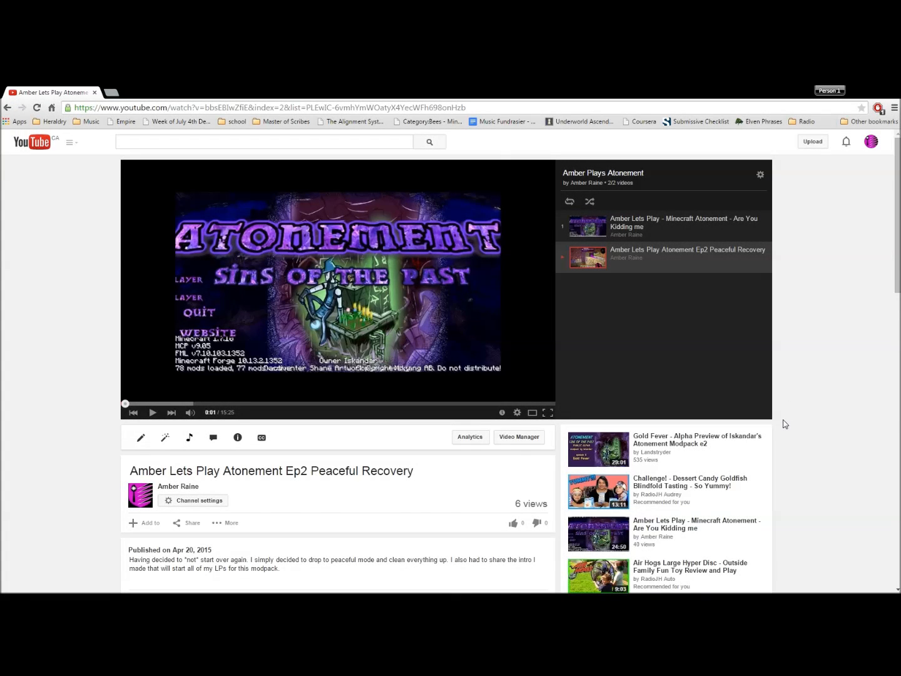
# - Scroll down to the comments section showing the reply about using the Curse client
pyautogui.scroll(-3)
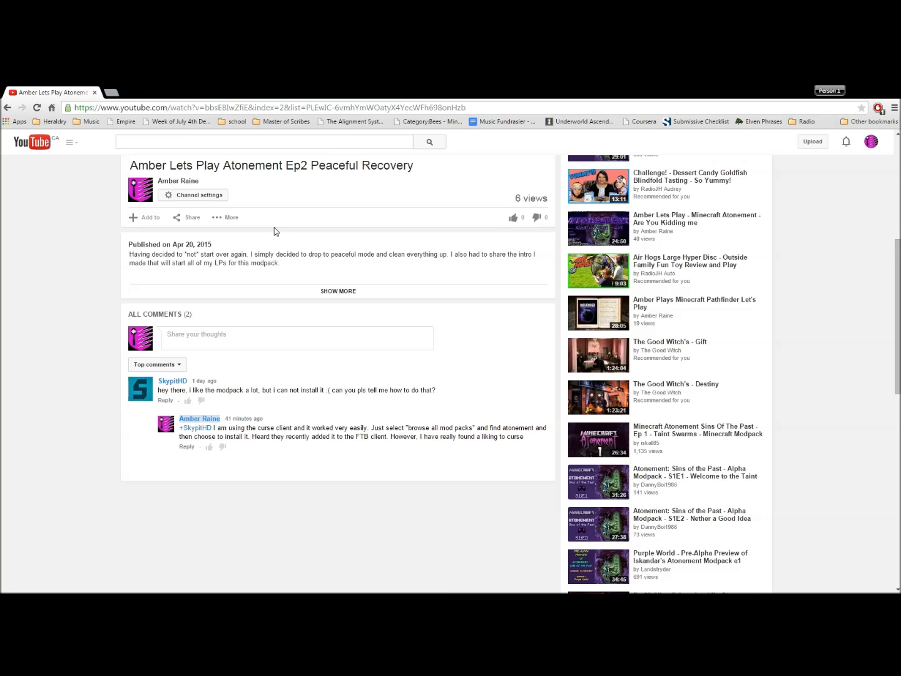
pyautogui.moveTo(254, 320)
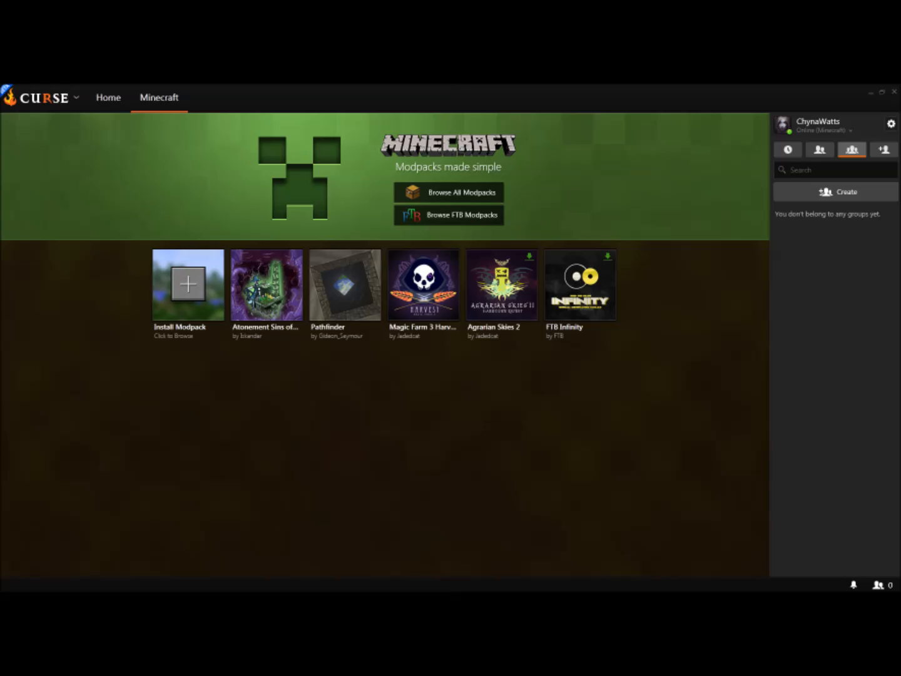
# - Browse all modpacks and search 'atonement' to show only Atonement: Sins of the Past
pyautogui.click(447, 192)
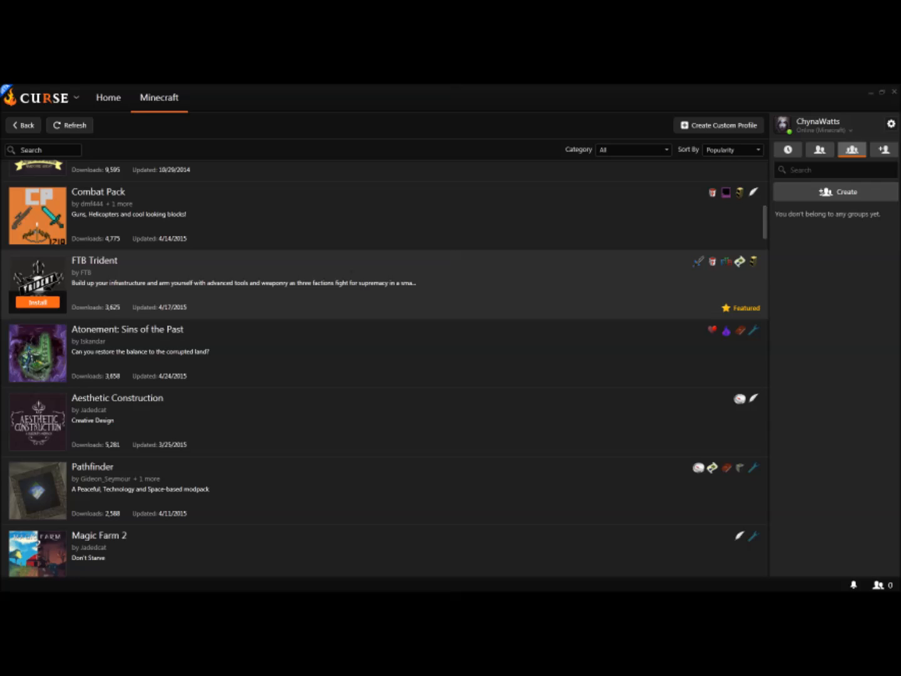
pyautogui.scroll(-3)
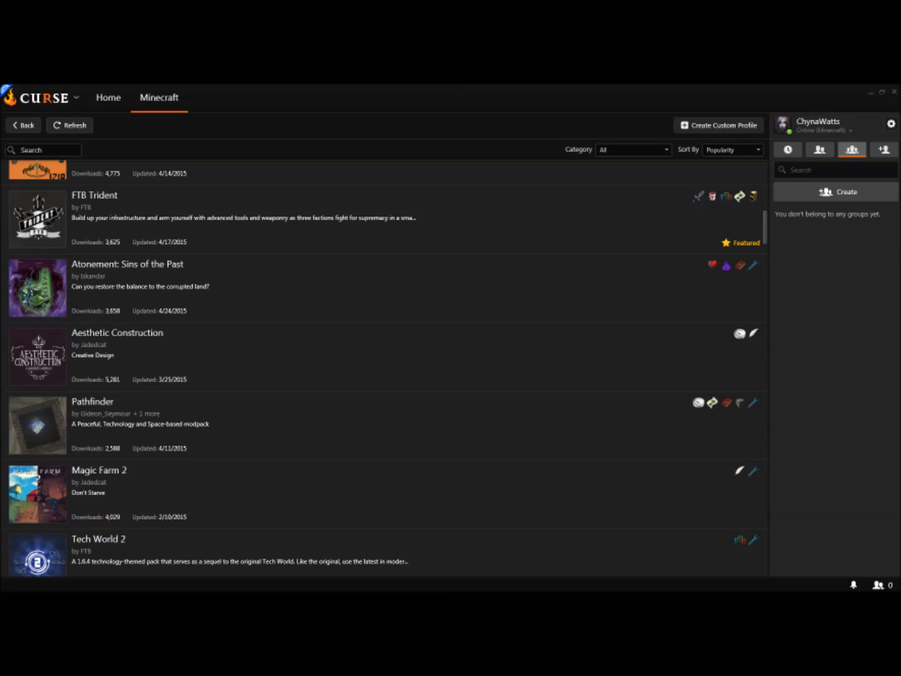
pyautogui.click(44, 150)
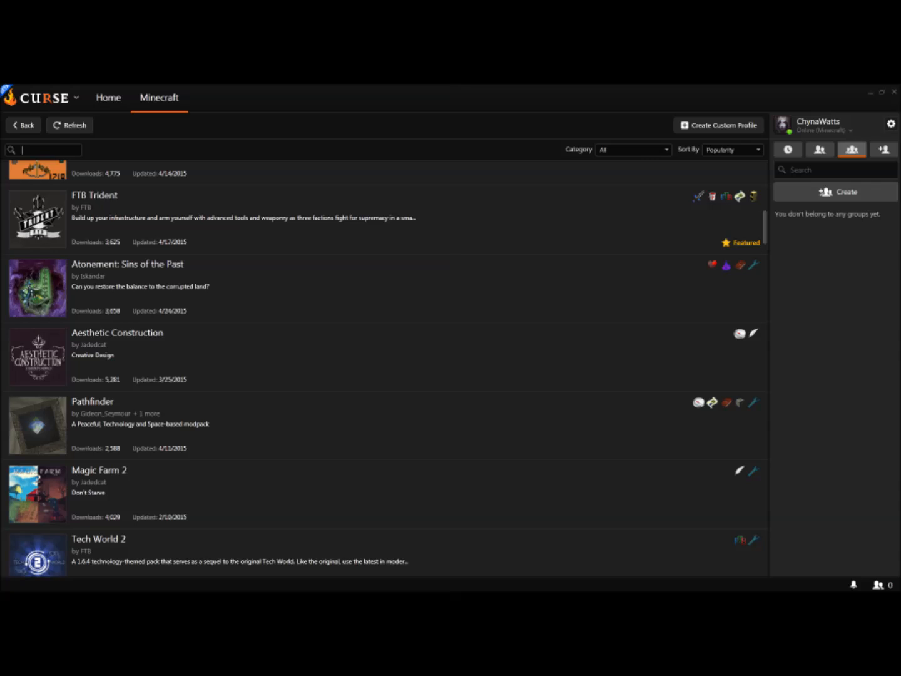
pyautogui.write('atonement')
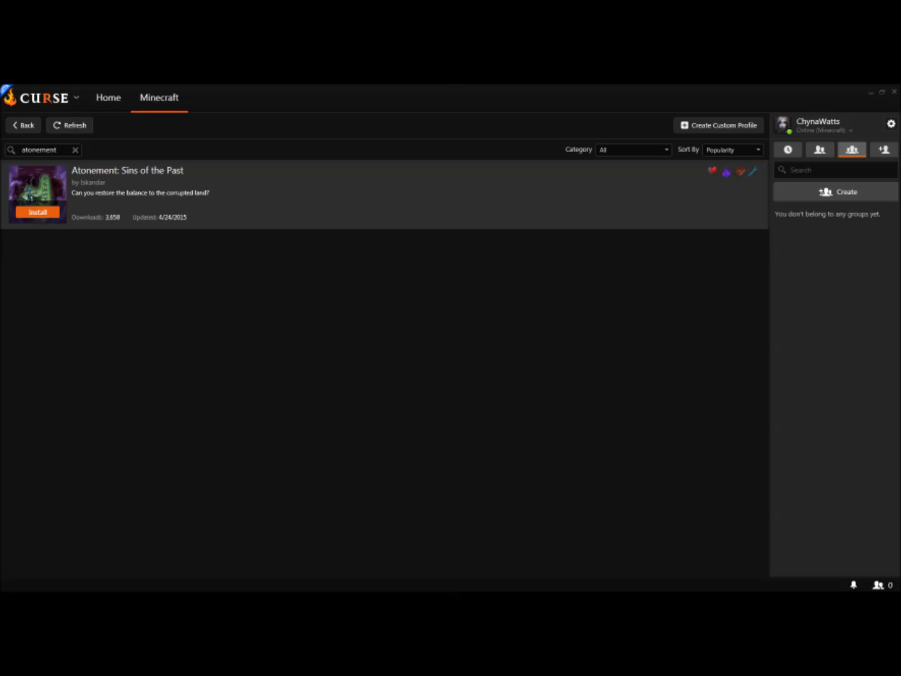
pyautogui.click(38, 212)
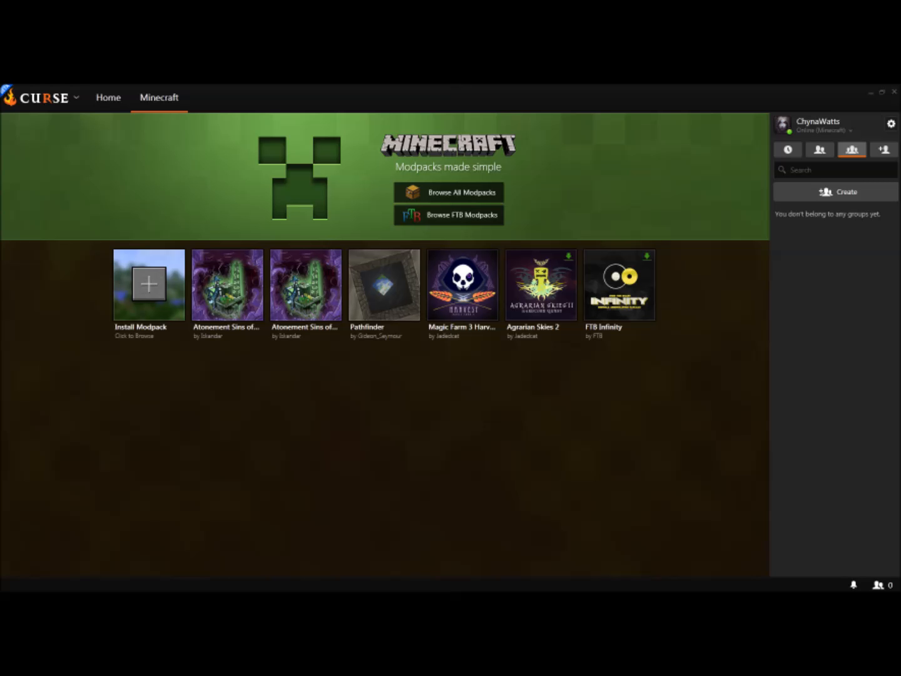
pyautogui.moveTo(306, 284)
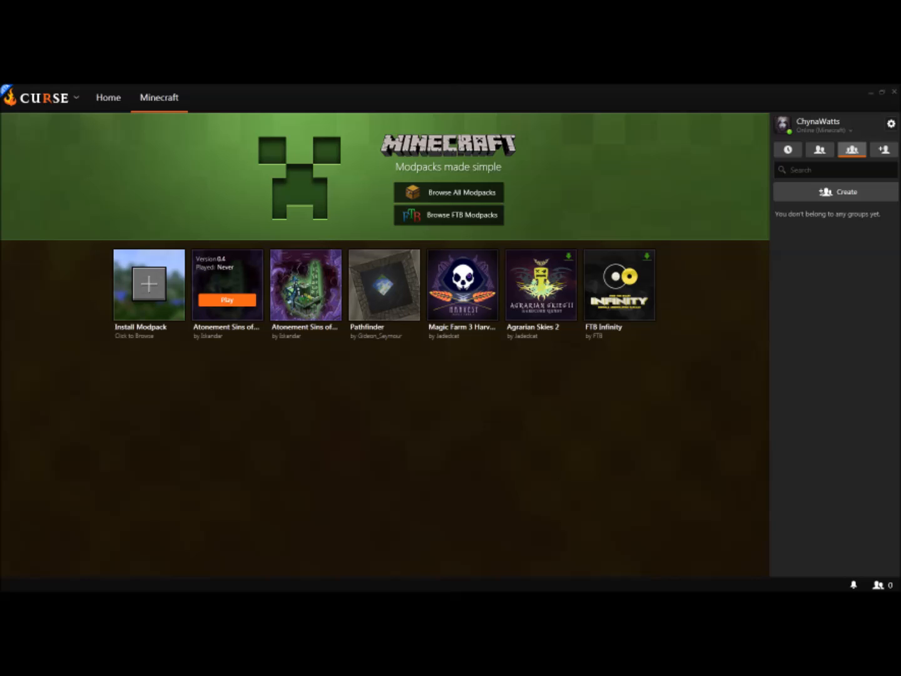
pyautogui.moveTo(227, 284)
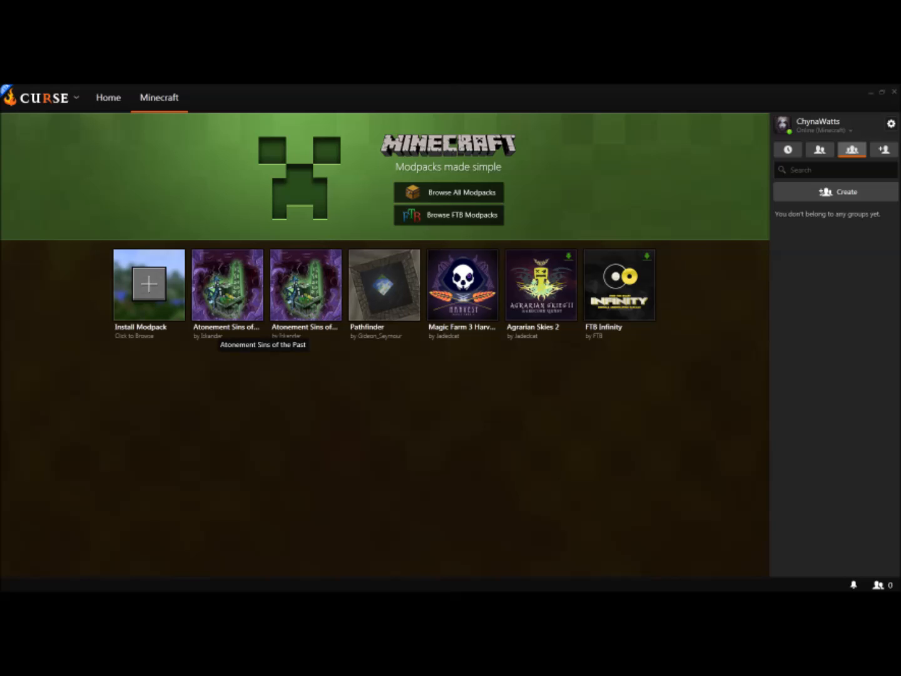